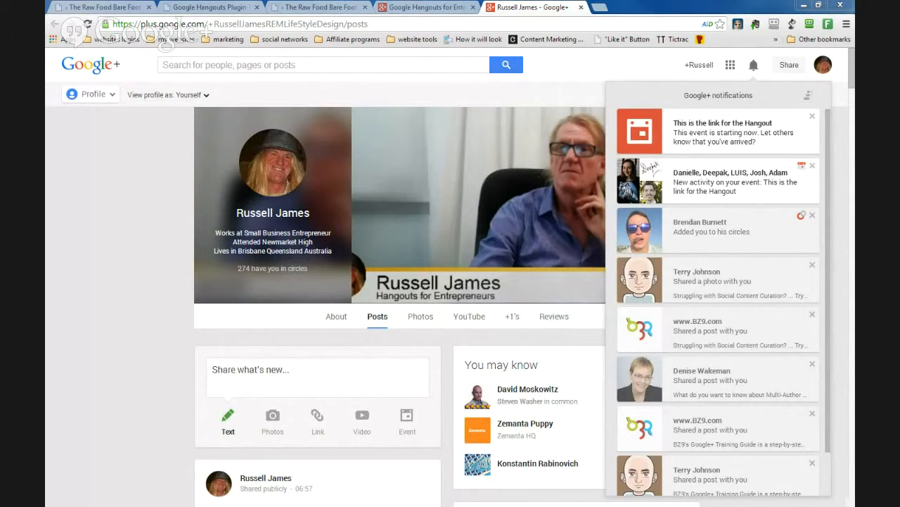
mouse_move(275, 311)
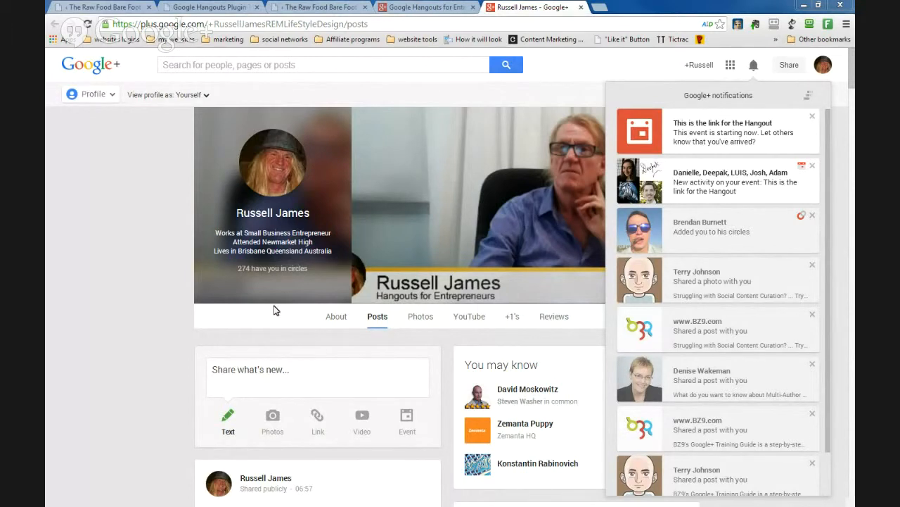
mouse_move(287, 295)
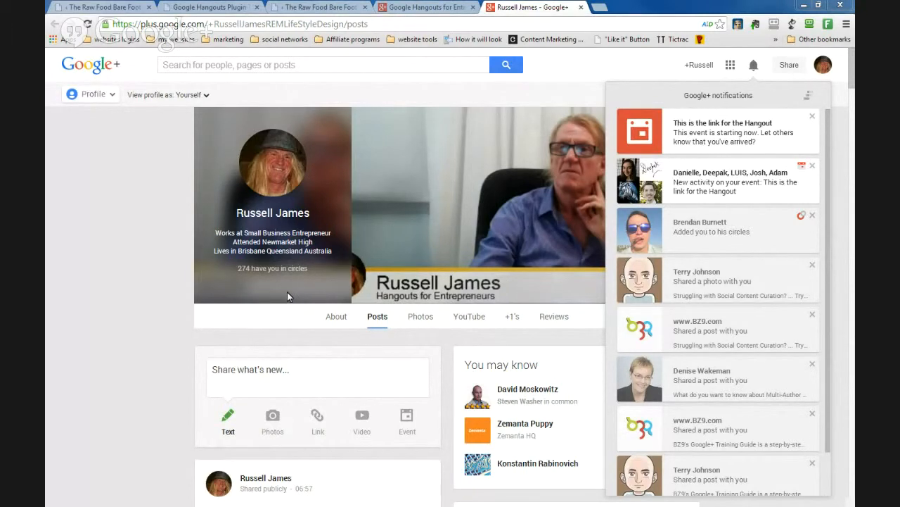
mouse_move(292, 294)
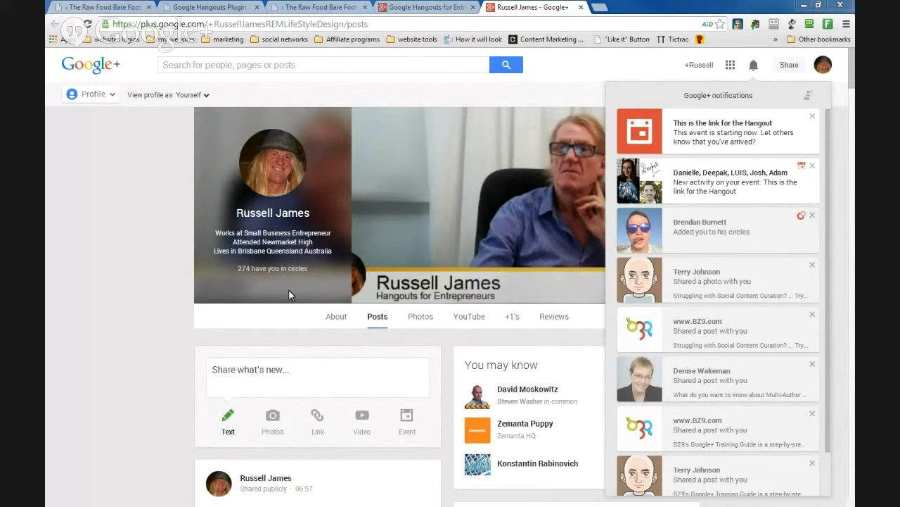
mouse_move(299, 296)
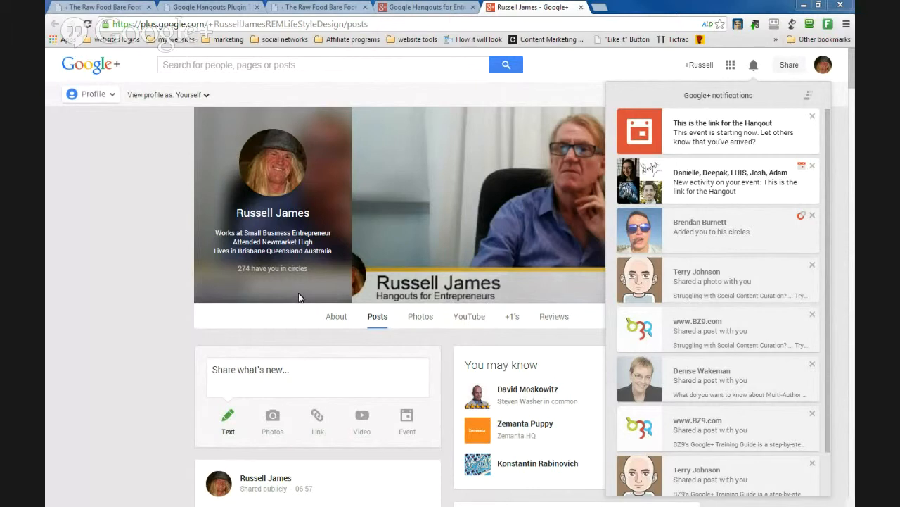
mouse_move(442, 249)
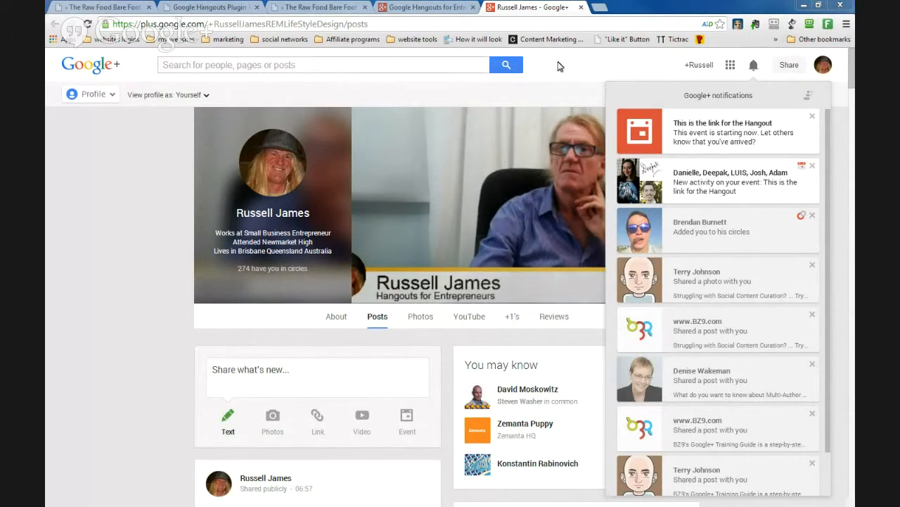
mouse_move(714, 98)
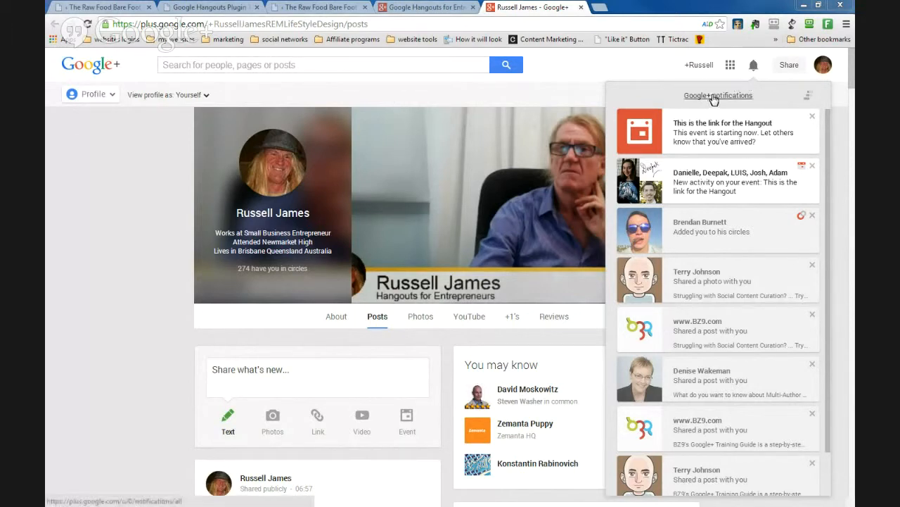
mouse_move(721, 102)
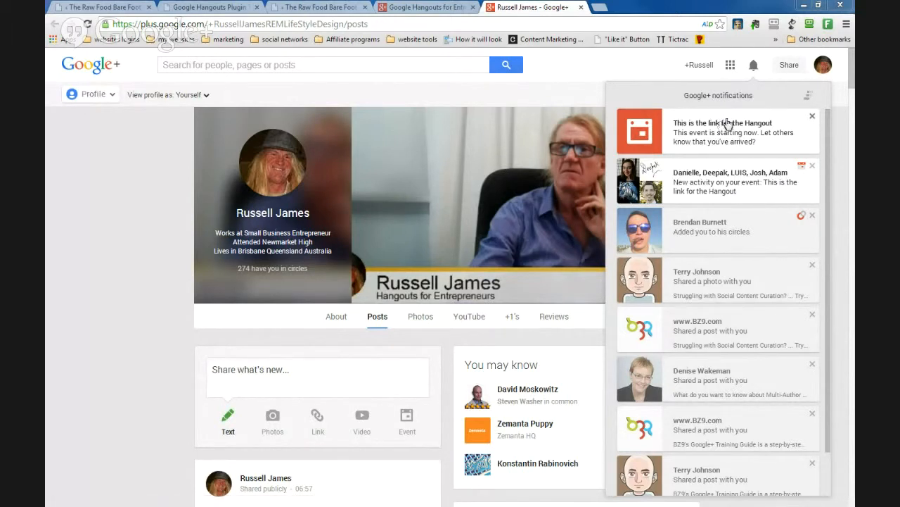
mouse_move(693, 130)
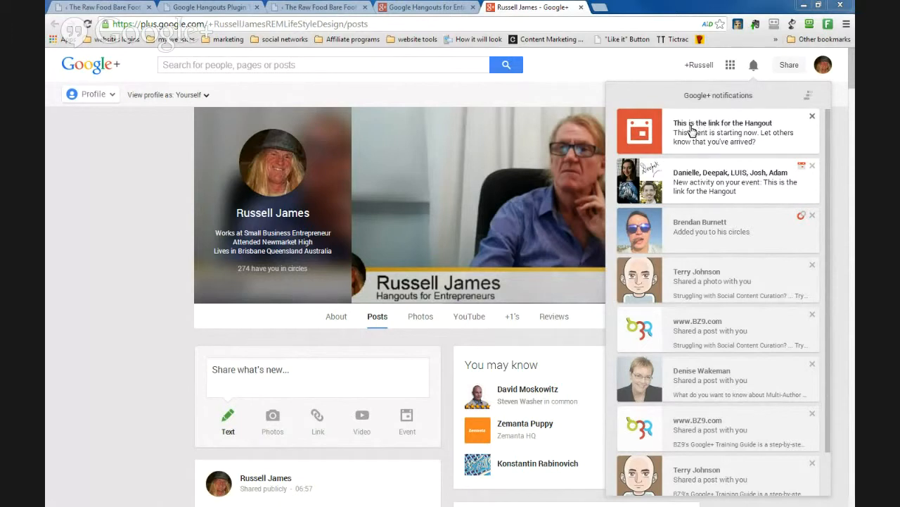
mouse_move(693, 132)
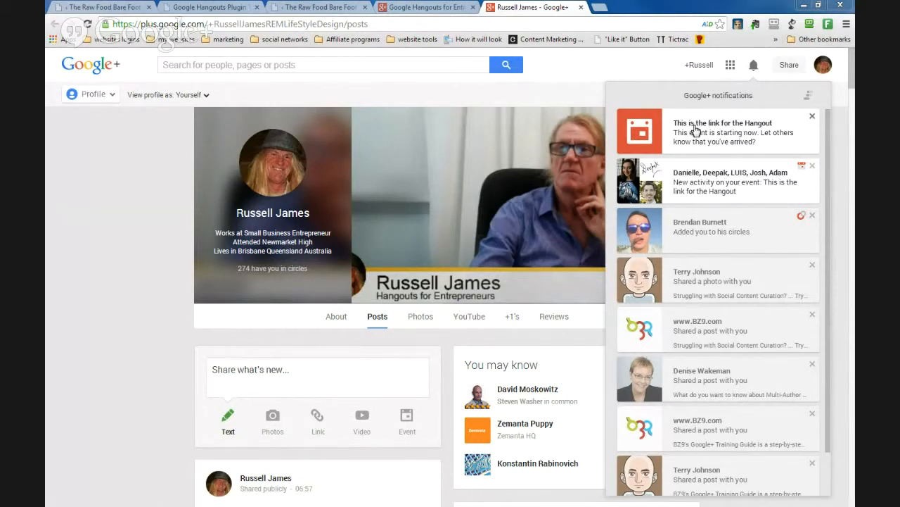
mouse_move(695, 134)
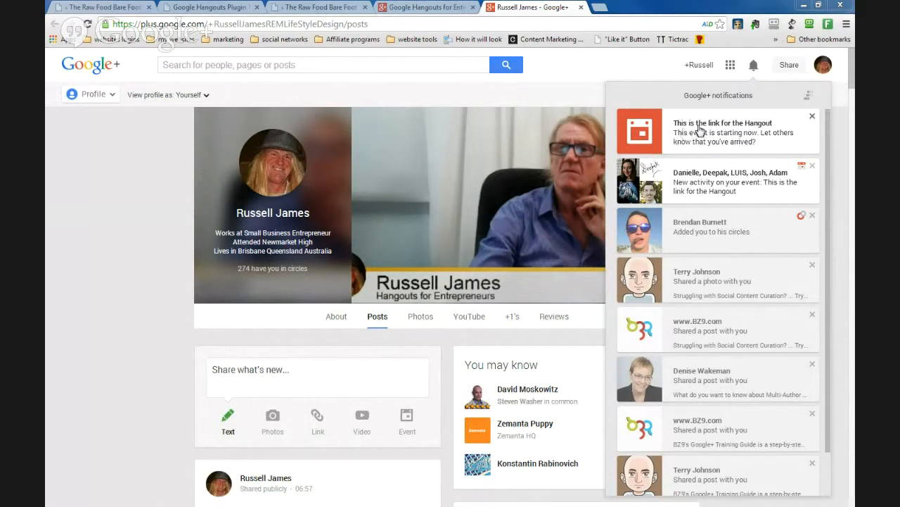
mouse_move(756, 135)
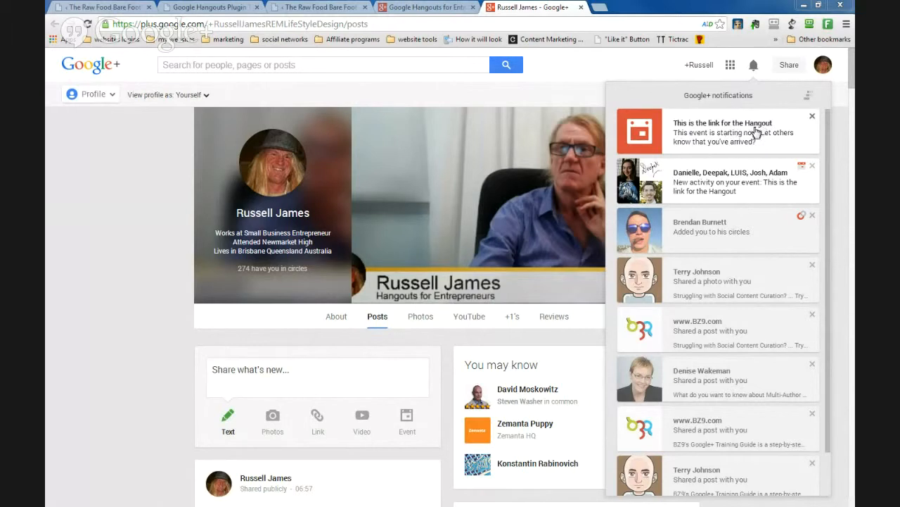
mouse_move(685, 141)
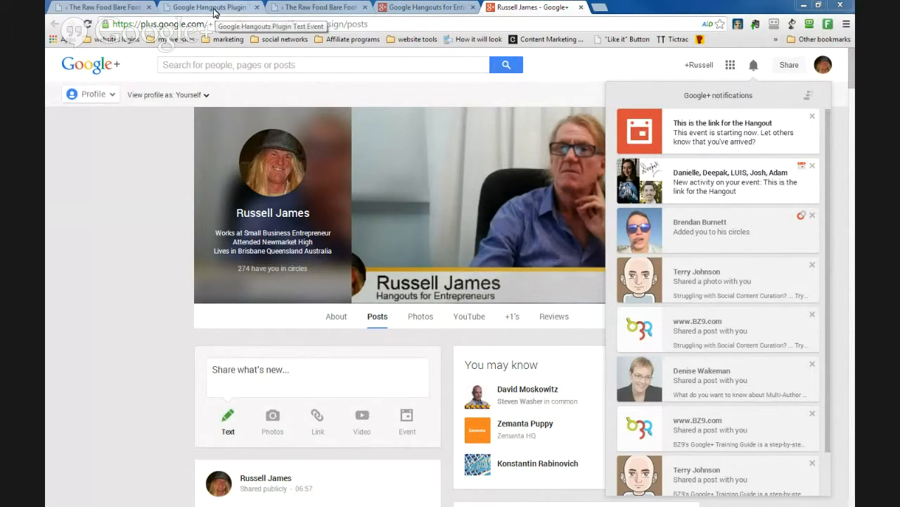
mouse_move(214, 11)
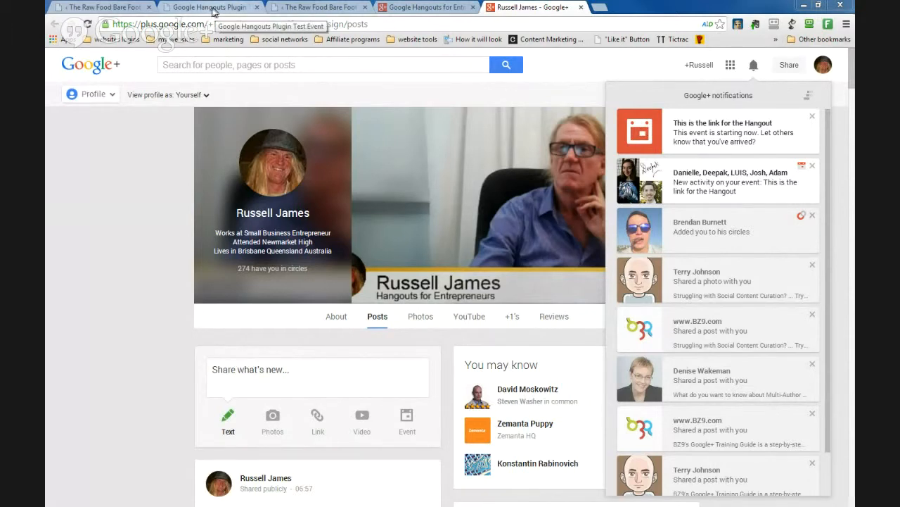
Switch to the 'Google Hangouts Plugin' tab showing the test event's video and Register Now form.
click(210, 7)
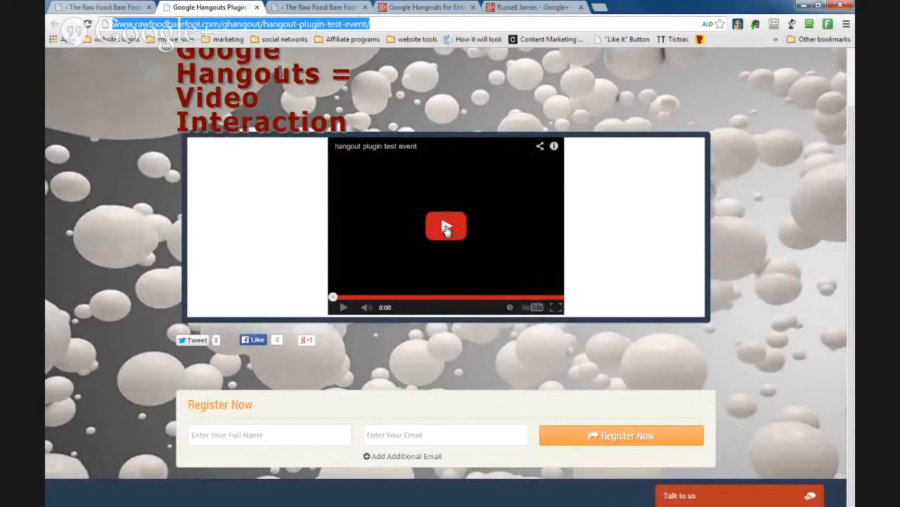
mouse_move(362, 148)
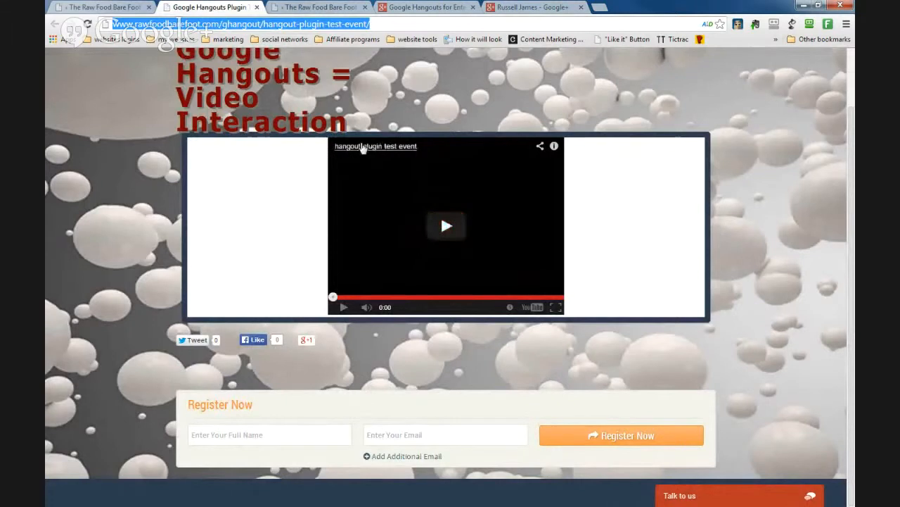
mouse_move(372, 153)
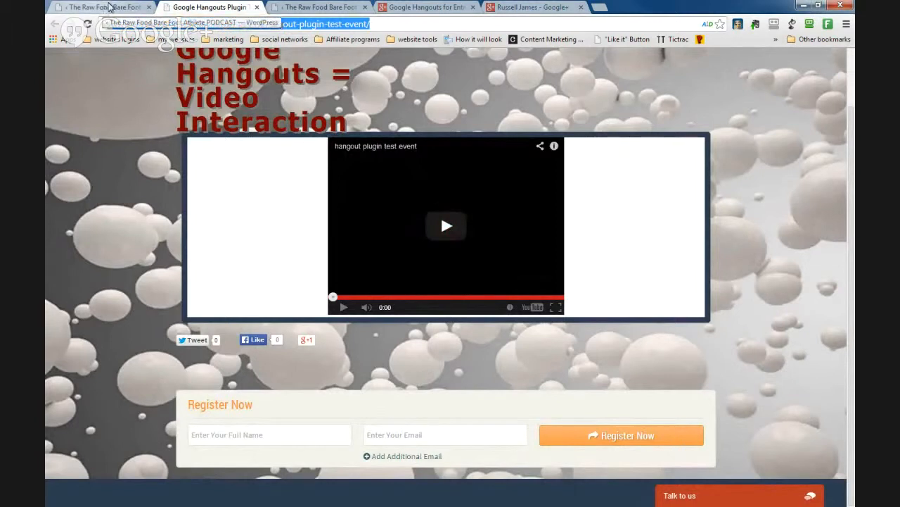
In the admin Live tab, collapse Live Event Settings and browse the Page Design panel's options.
click(102, 7)
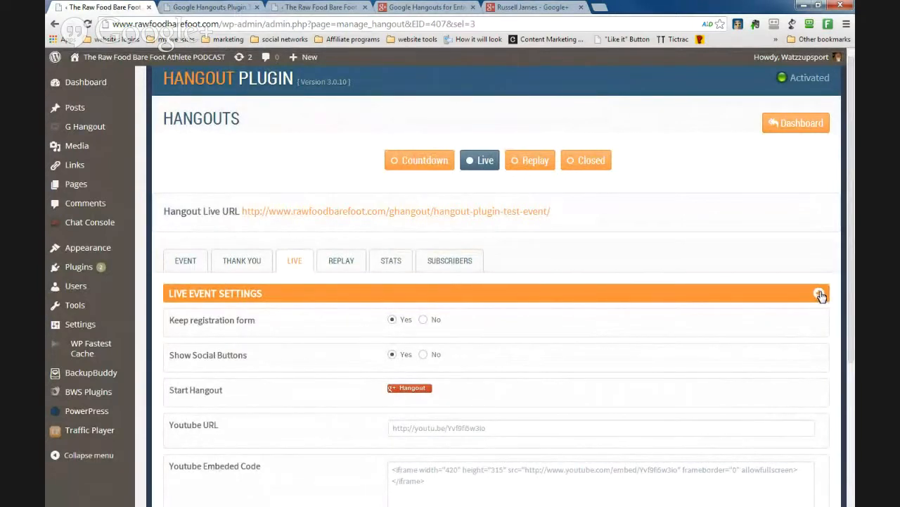
click(819, 295)
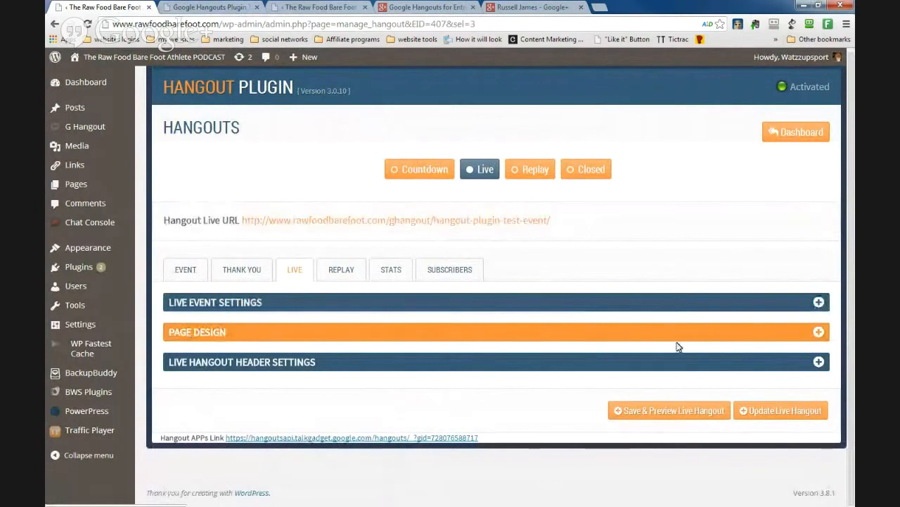
click(818, 331)
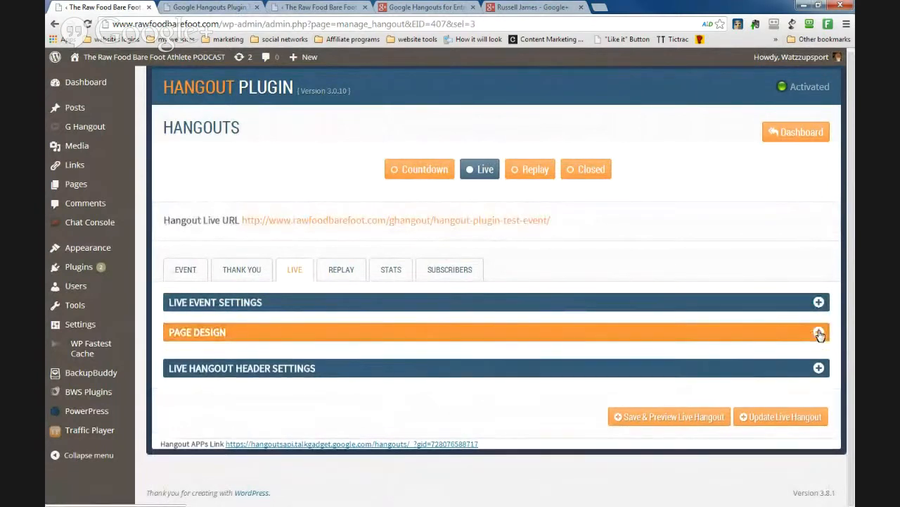
click(819, 332)
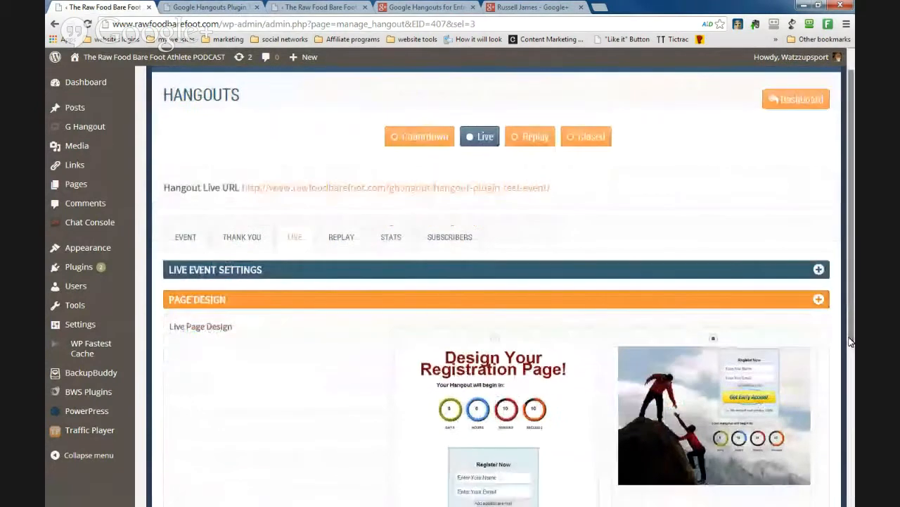
scroll(down, 3)
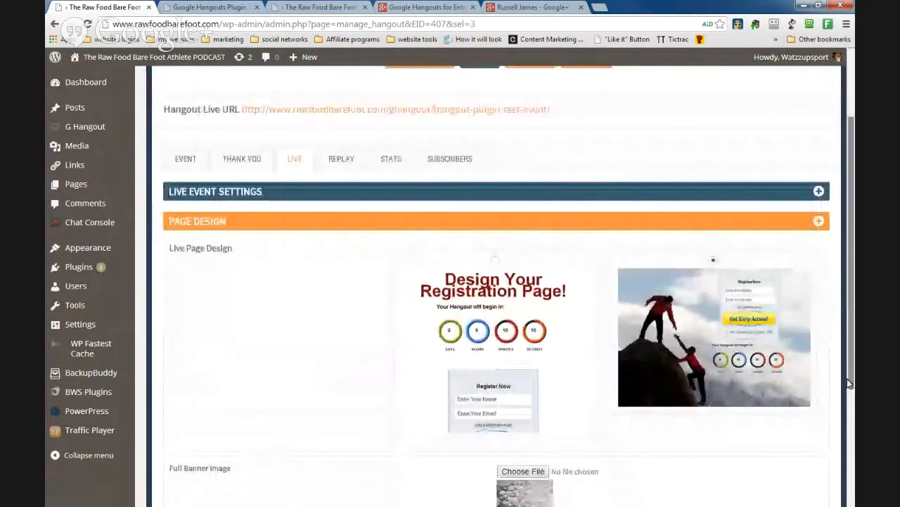
scroll(down, 3)
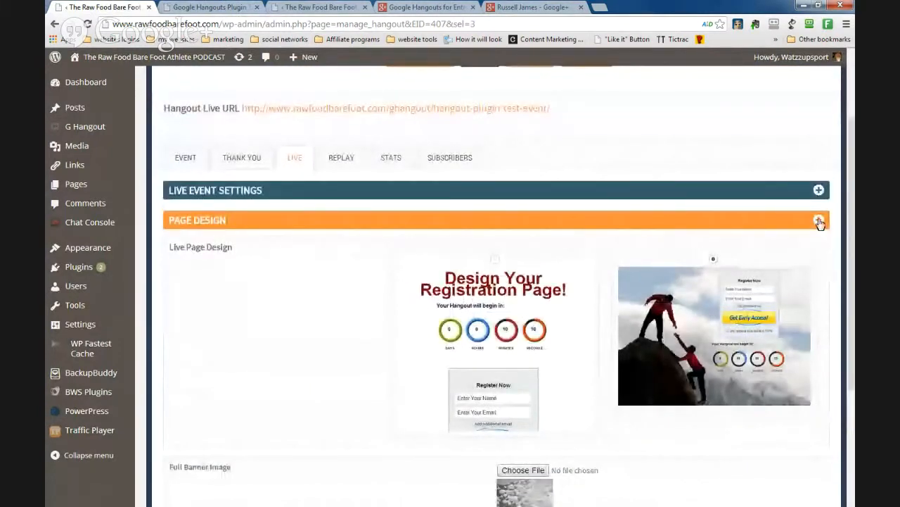
click(819, 220)
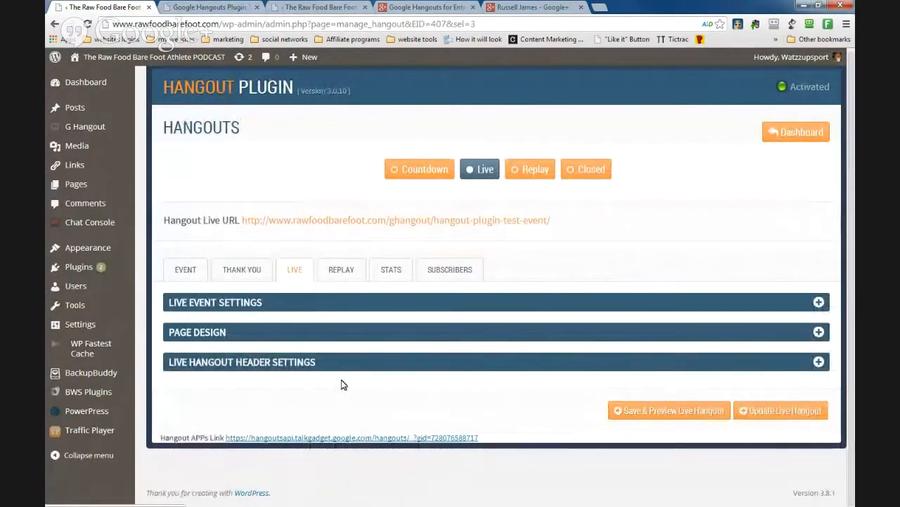
mouse_move(352, 428)
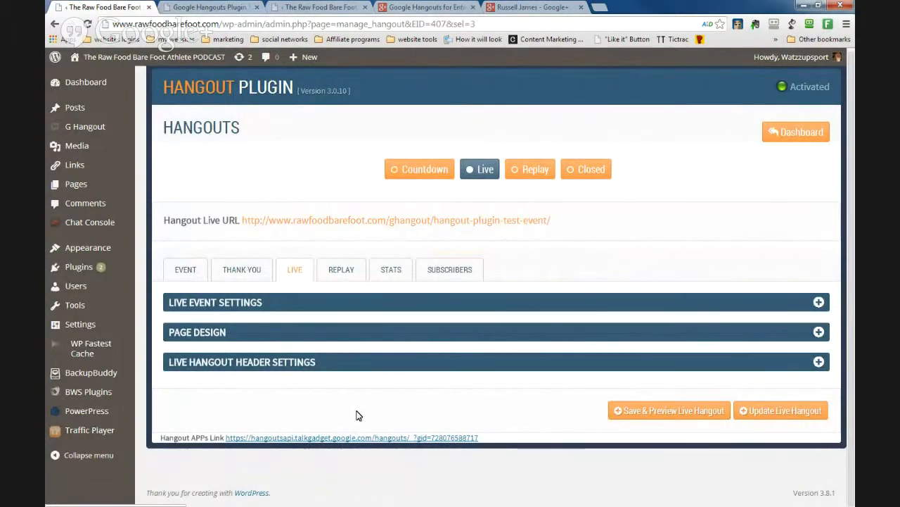
mouse_move(357, 419)
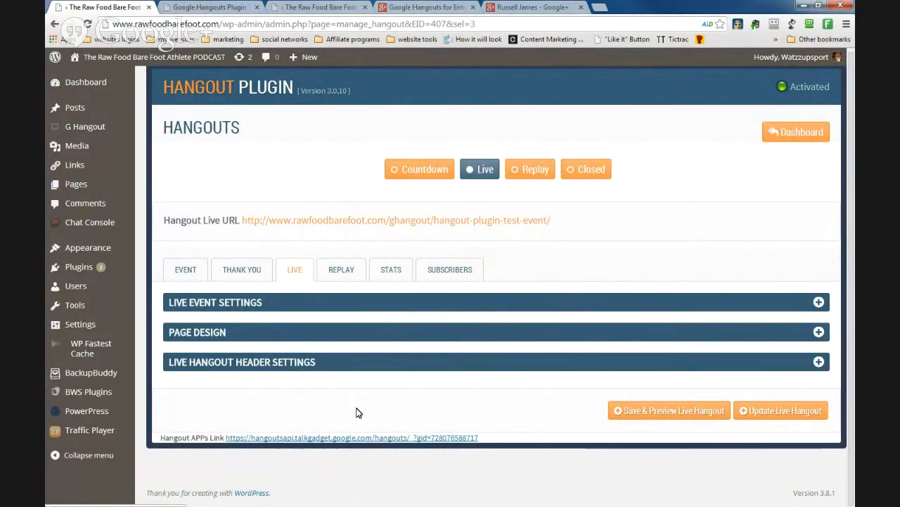
mouse_move(360, 409)
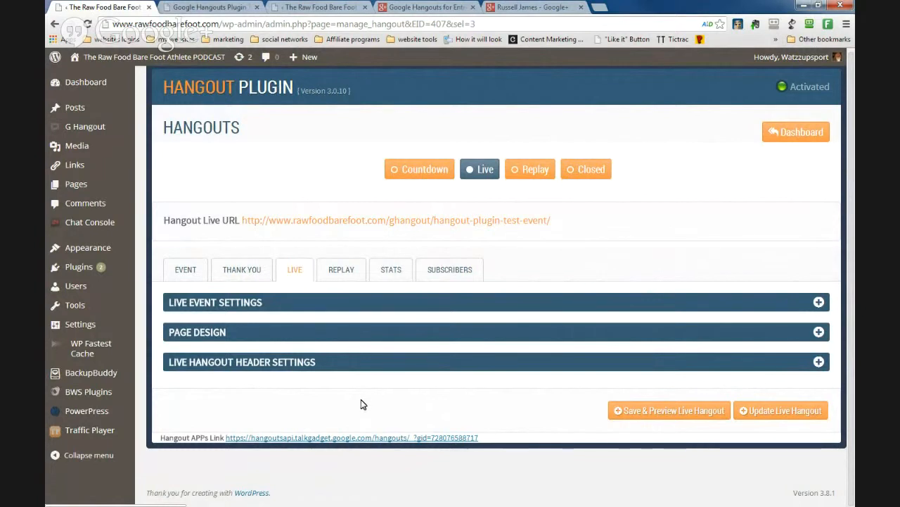
mouse_move(365, 411)
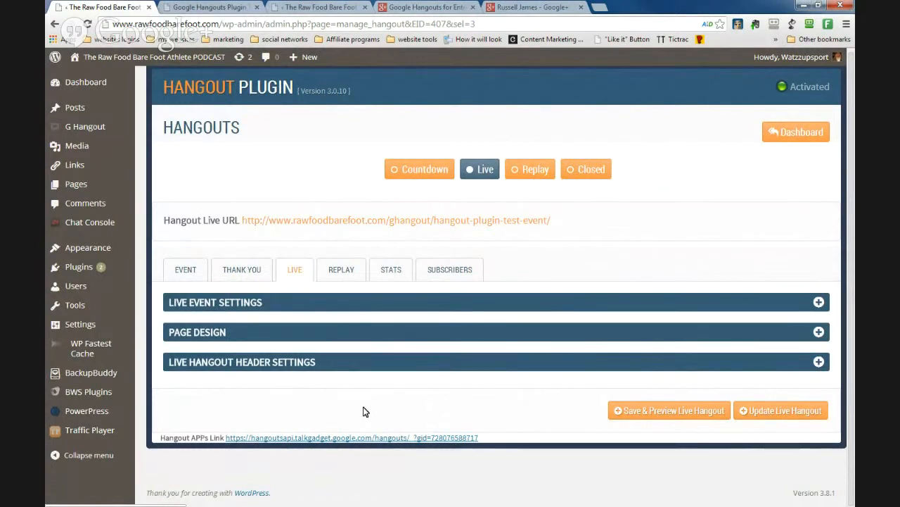
mouse_move(252, 221)
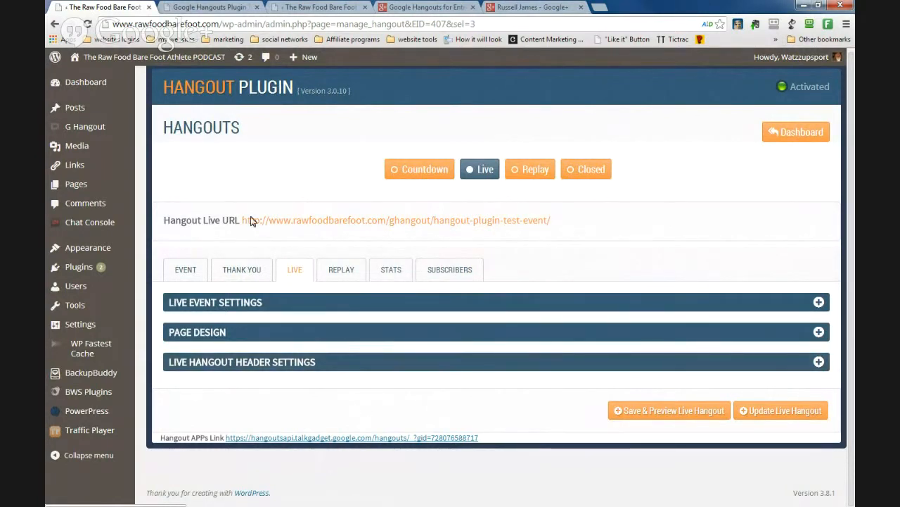
mouse_move(300, 178)
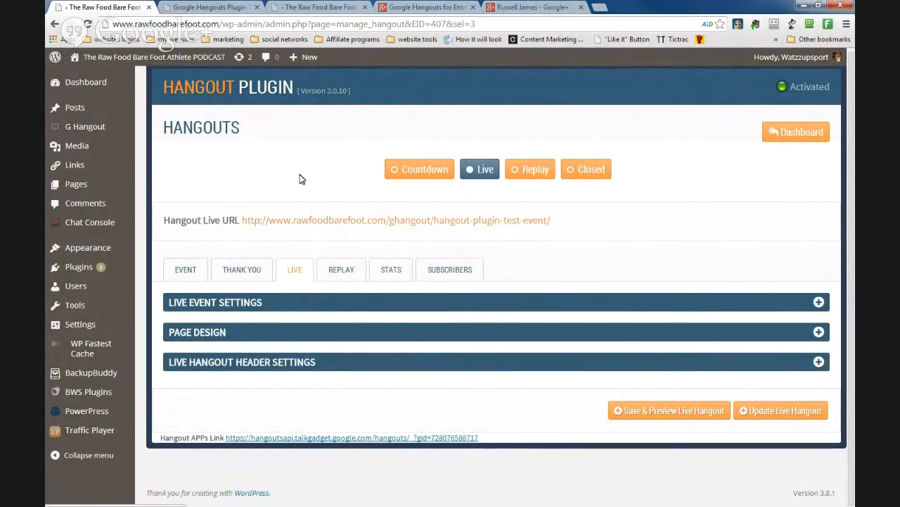
mouse_move(304, 166)
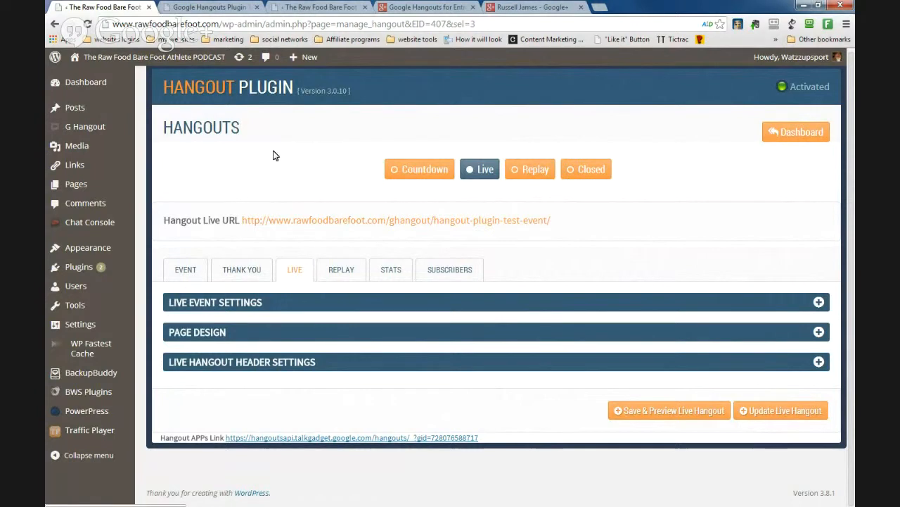
mouse_move(254, 167)
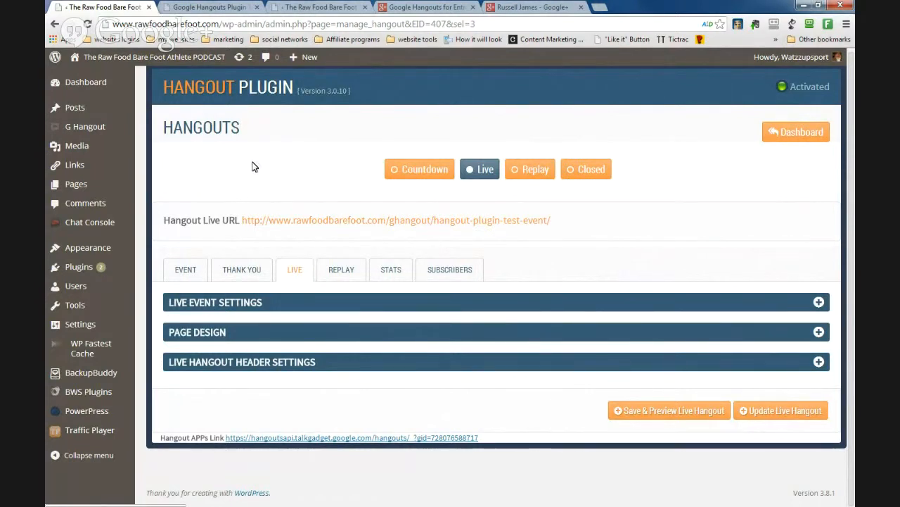
mouse_move(90, 222)
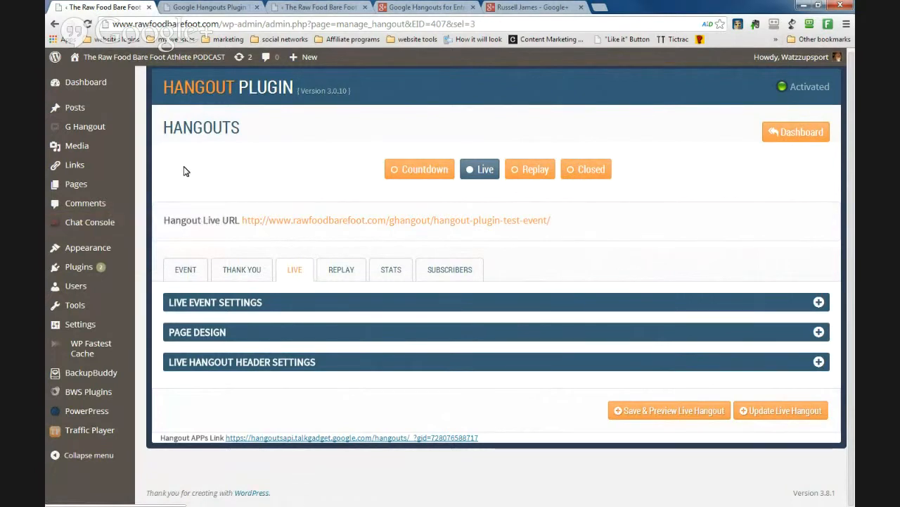
mouse_move(180, 173)
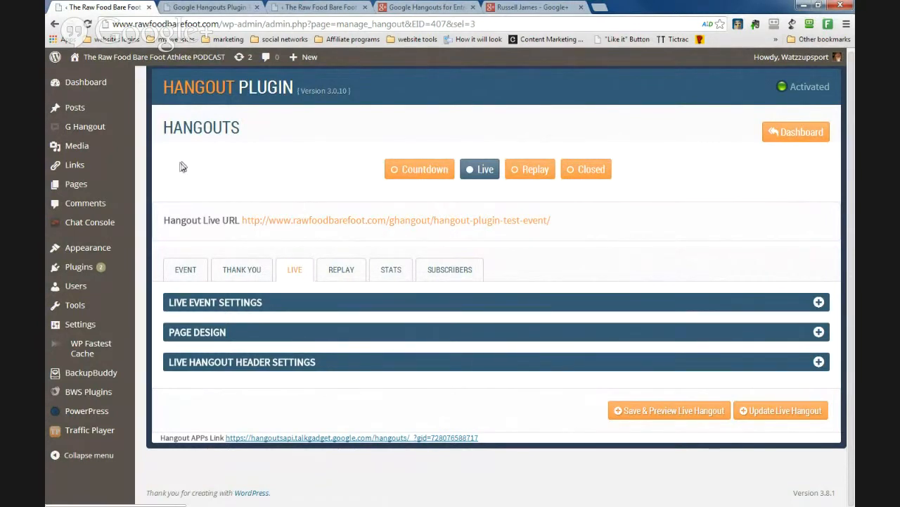
mouse_move(188, 168)
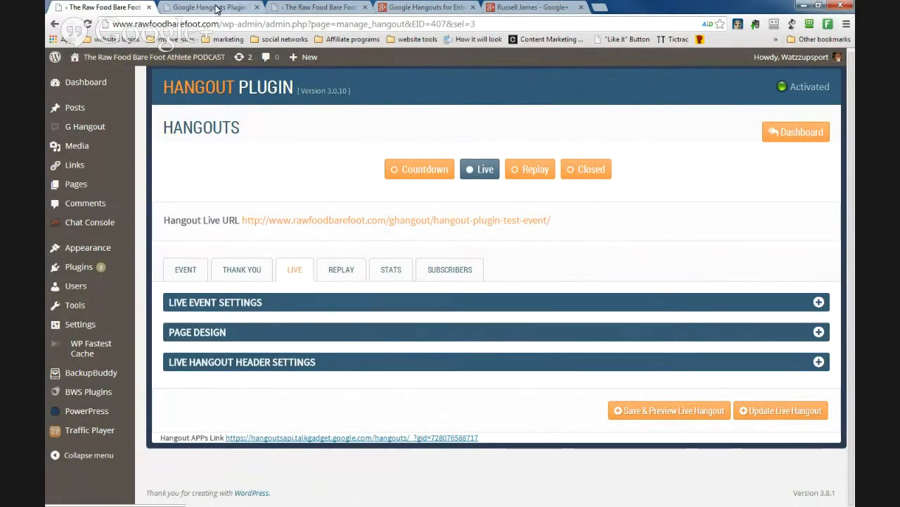
On the public event page, open the 'Talk to us' chat form, then minimize it.
click(209, 7)
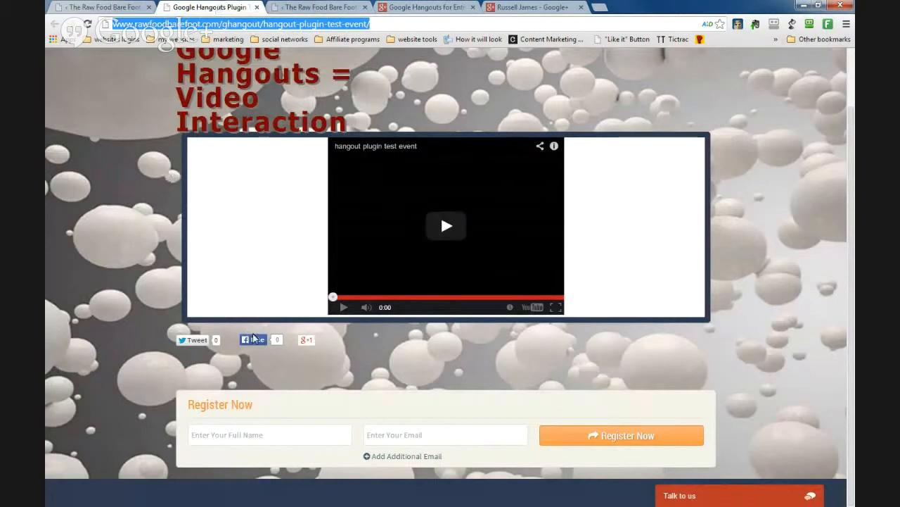
mouse_move(362, 372)
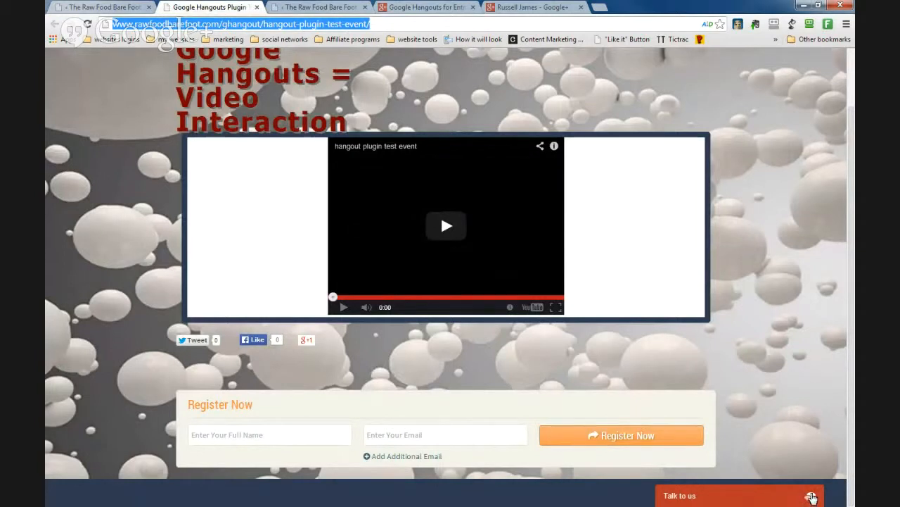
click(740, 495)
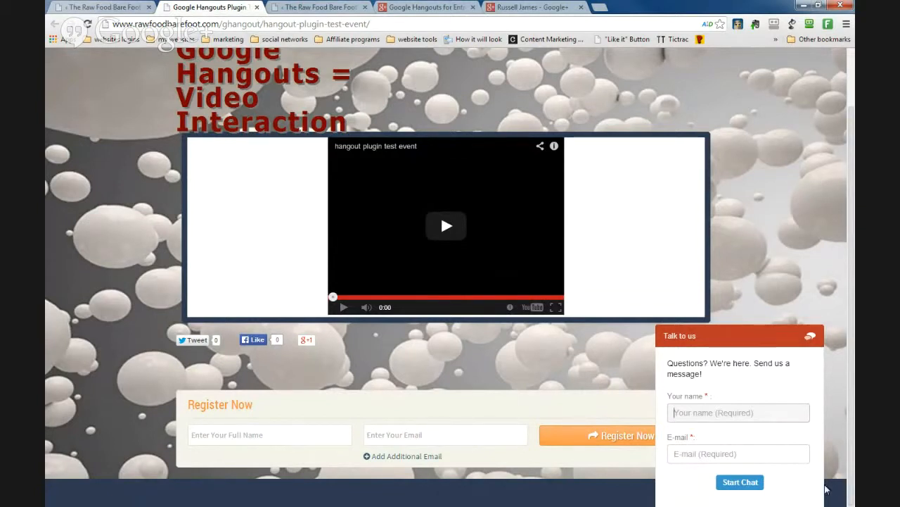
mouse_move(766, 444)
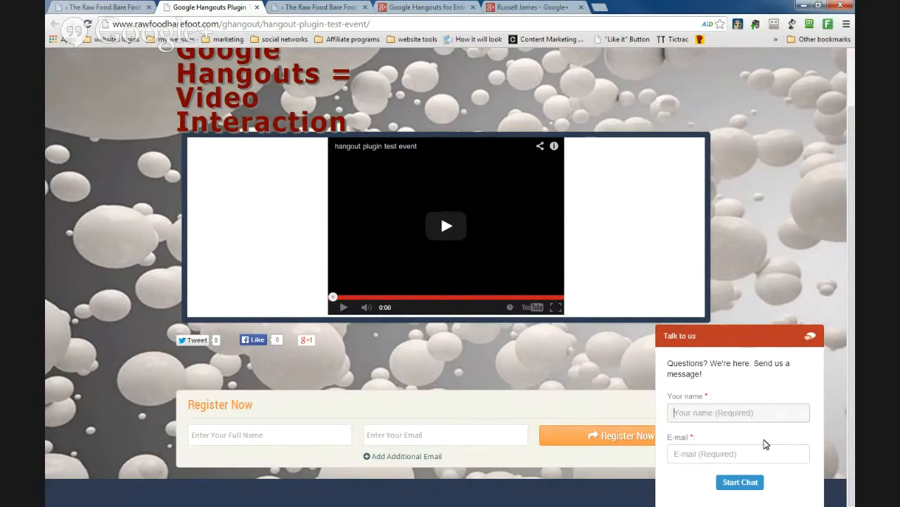
mouse_move(734, 434)
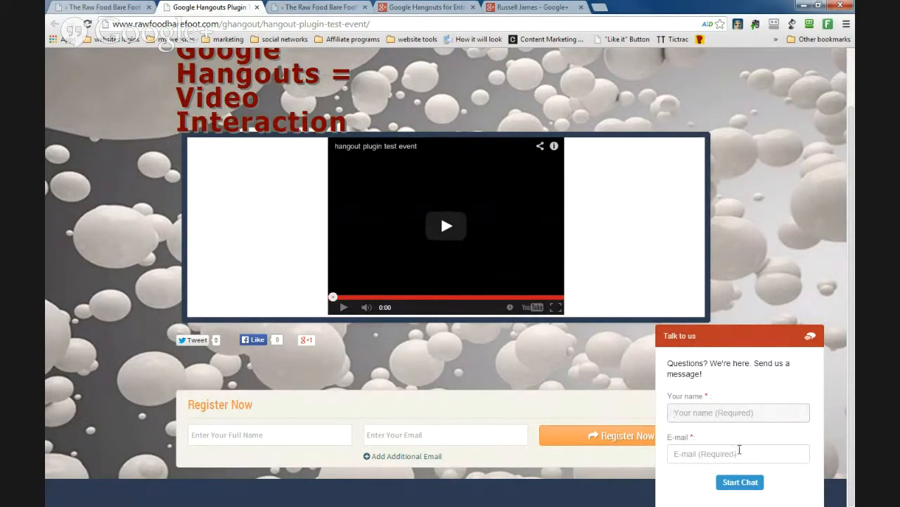
click(810, 336)
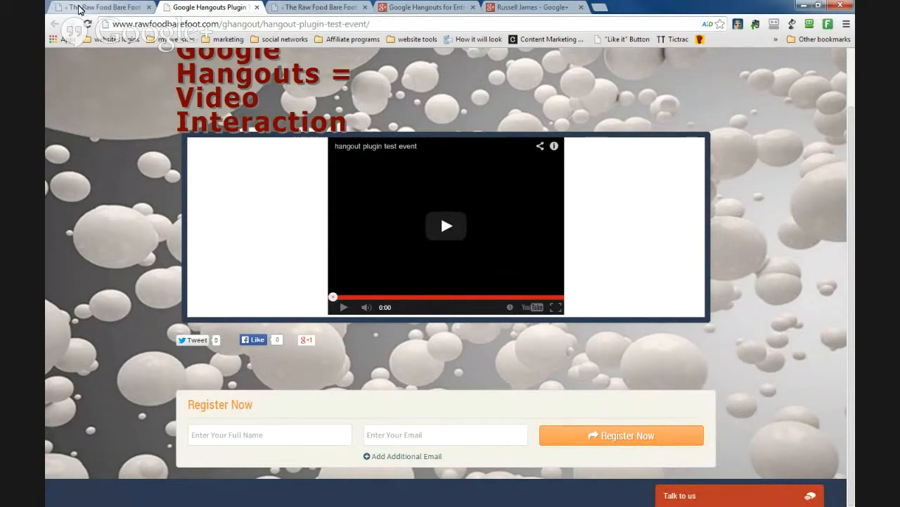
Bring up the Chat Console tab with bob's and paul's chat threads and reply boxes.
click(102, 7)
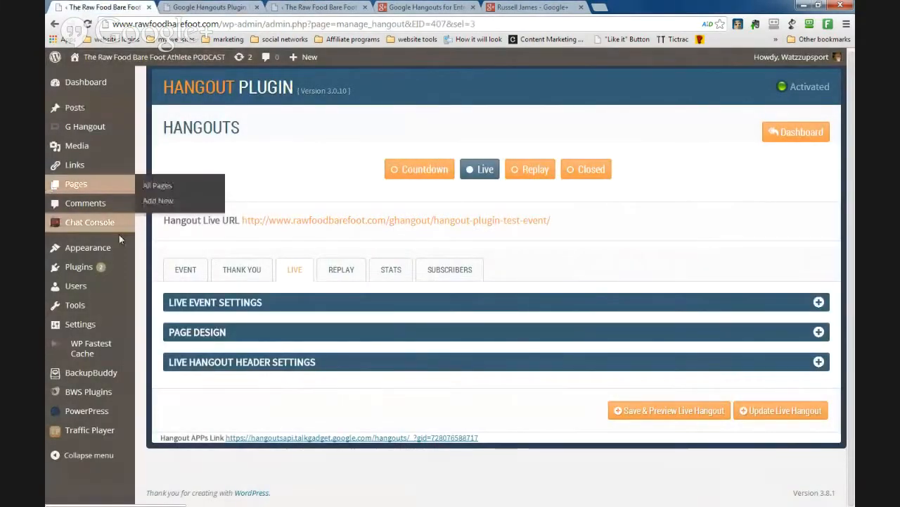
mouse_move(90, 221)
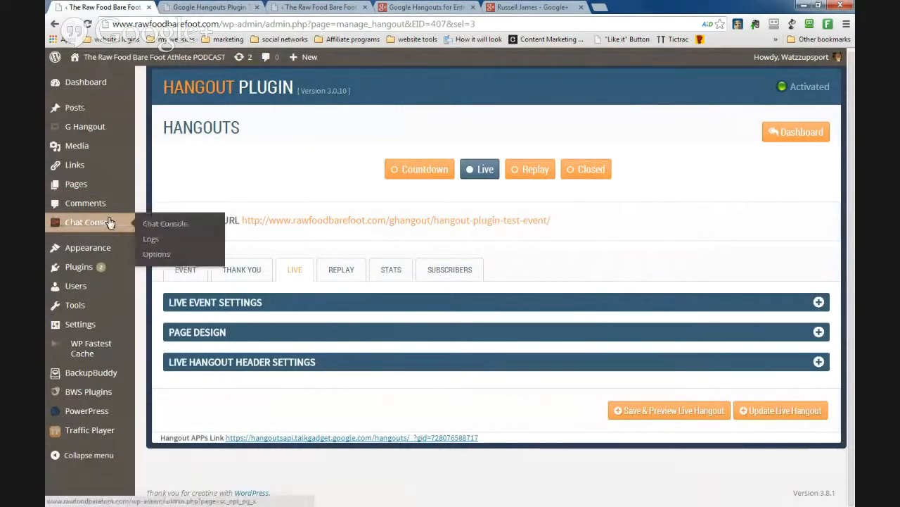
mouse_move(266, 41)
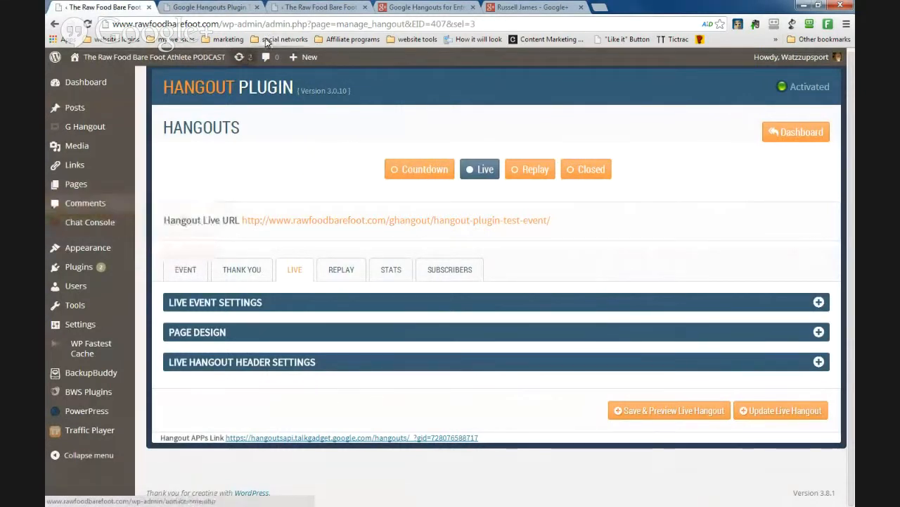
mouse_move(320, 7)
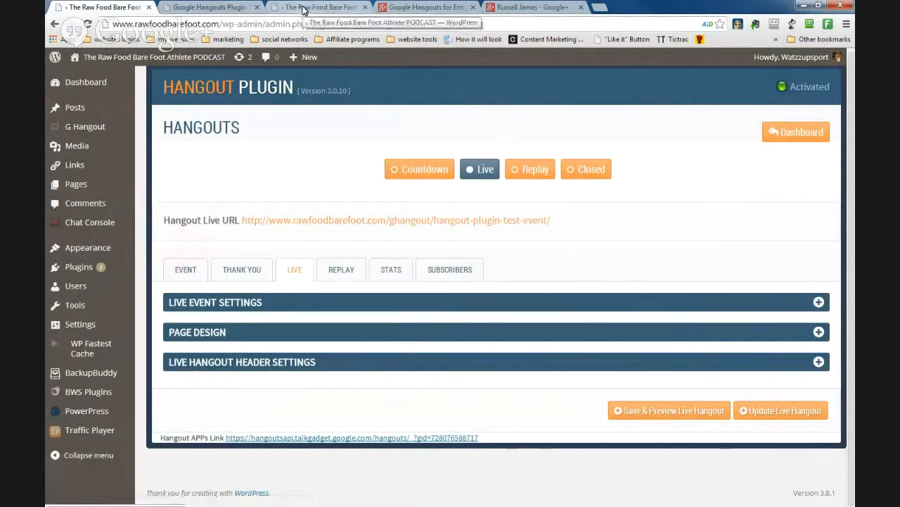
click(318, 7)
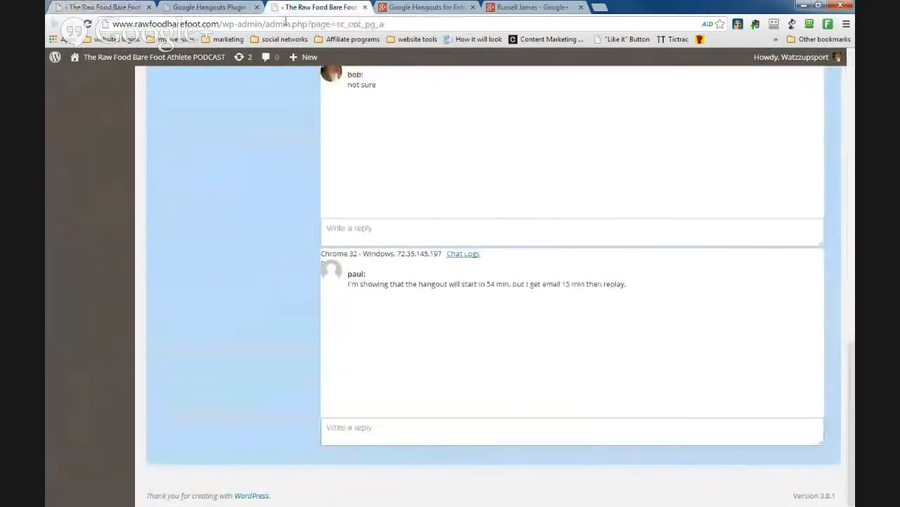